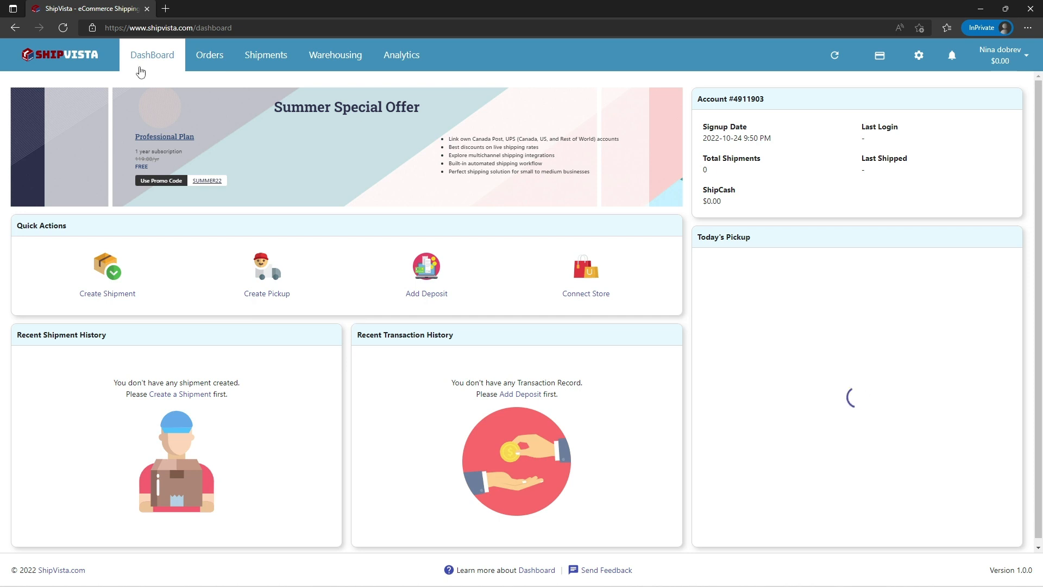
Show the My Profile settings page with contact and address details via the header gear icon
{"action": "left_click", "coordinate": [152, 54]}
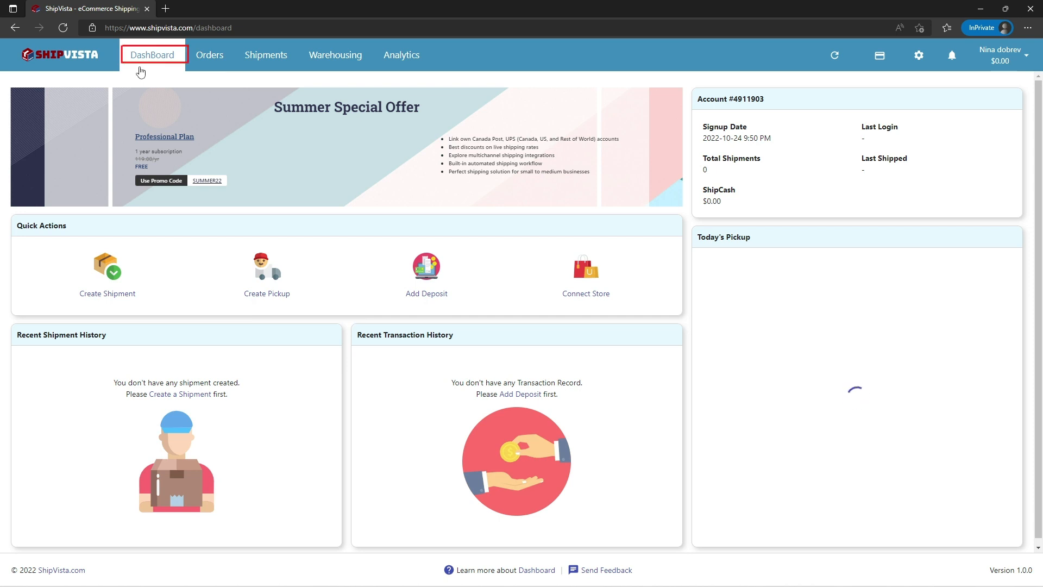
{"action": "mouse_move", "coordinate": [908, 63]}
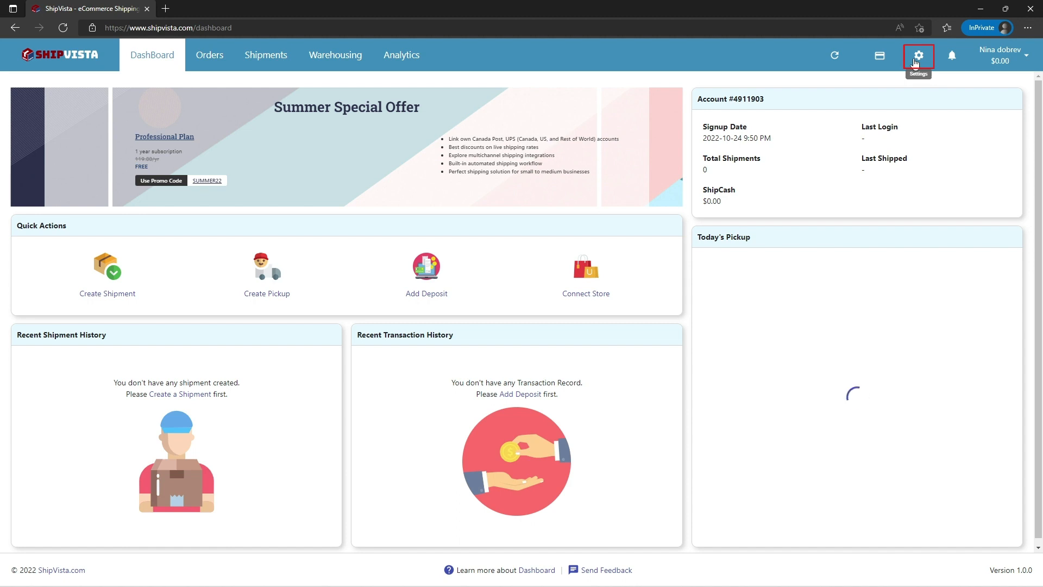
{"action": "left_click", "coordinate": [919, 55]}
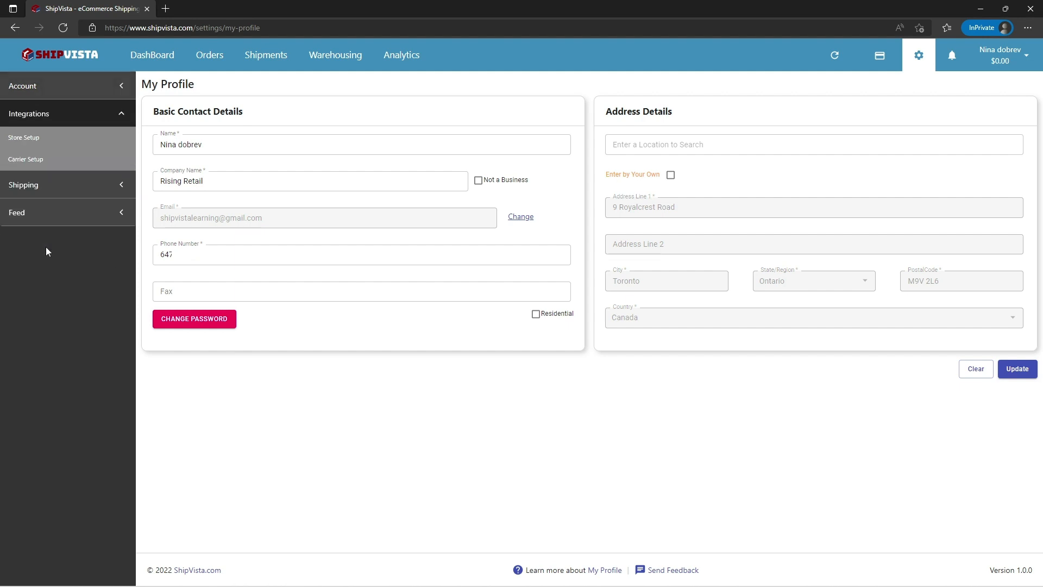
{"action": "mouse_move", "coordinate": [56, 115]}
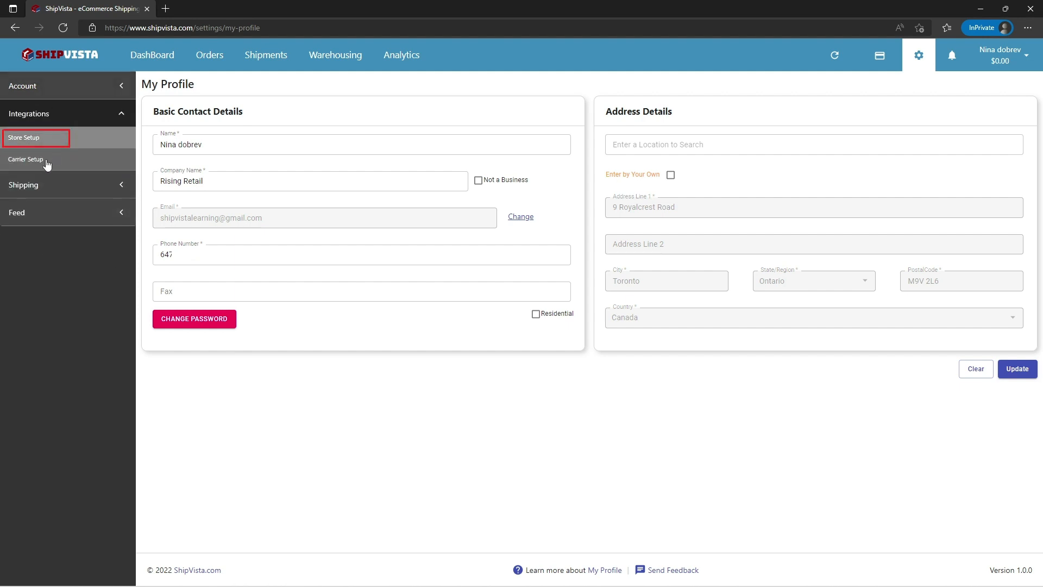
From Store Setup listing My Store2 and My Store 1, start connecting a new store or marketplace
{"action": "left_click", "coordinate": [24, 137]}
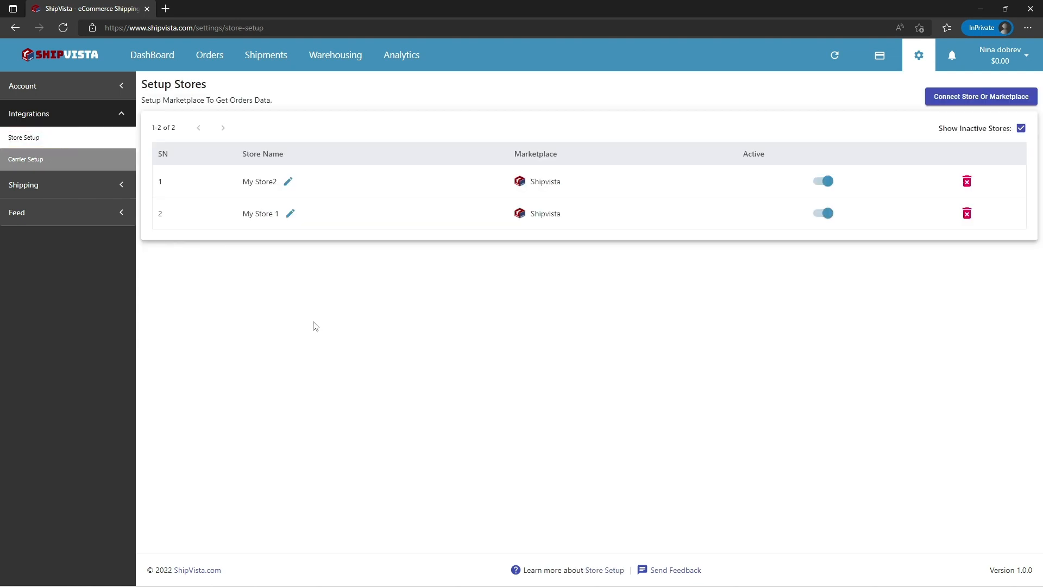
{"action": "mouse_move", "coordinate": [230, 313]}
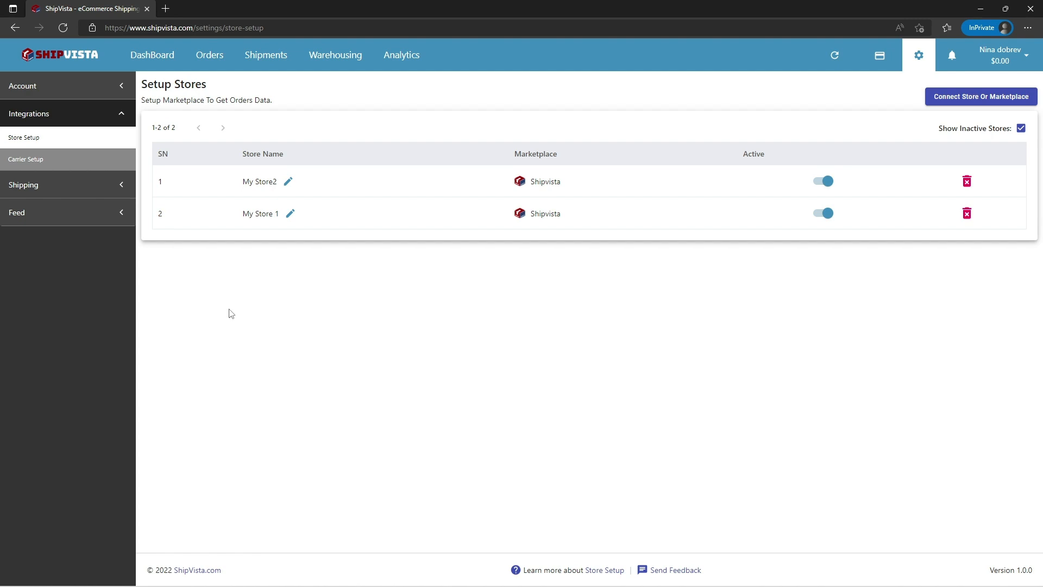
{"action": "mouse_move", "coordinate": [318, 333]}
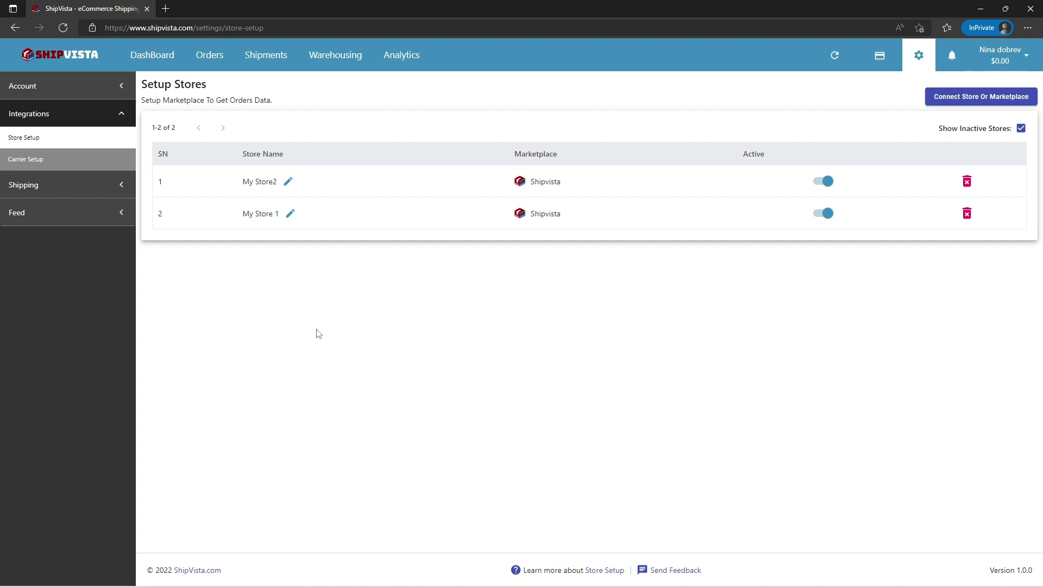
{"action": "mouse_move", "coordinate": [652, 187]}
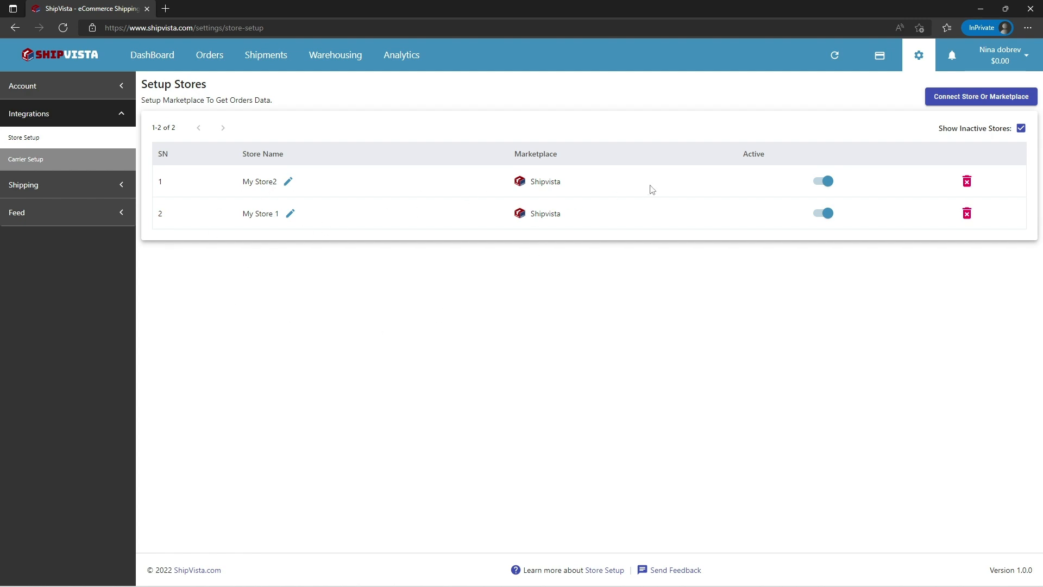
{"action": "mouse_move", "coordinate": [294, 350]}
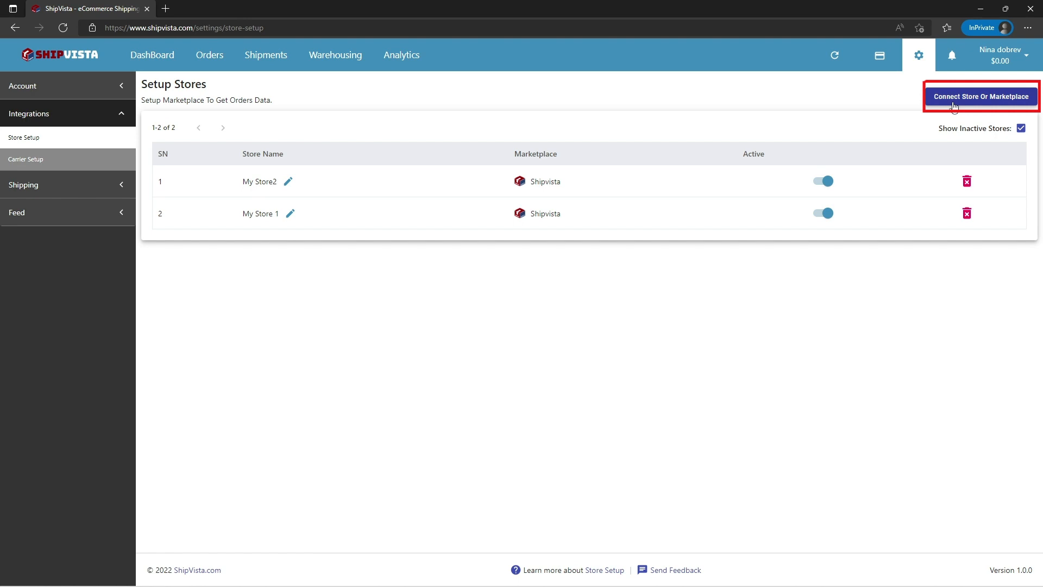
{"action": "left_click", "coordinate": [981, 95]}
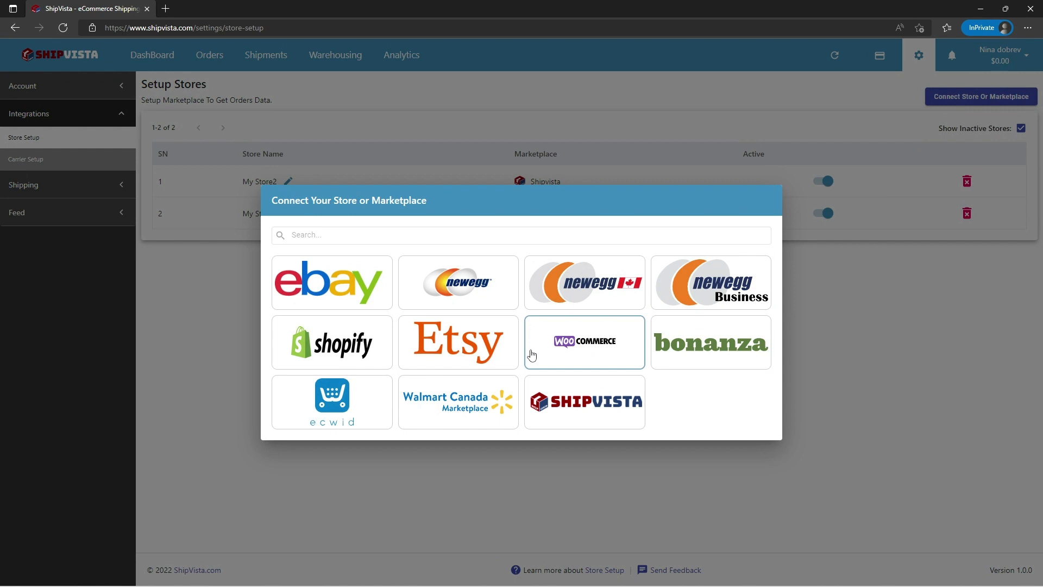
{"action": "left_click", "coordinate": [311, 235]}
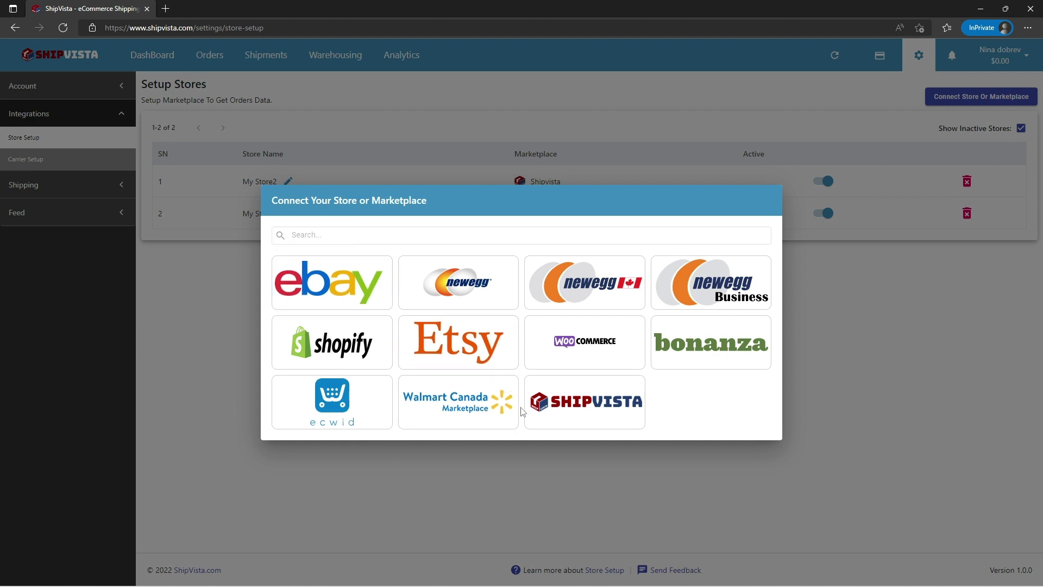
{"action": "mouse_move", "coordinate": [457, 435]}
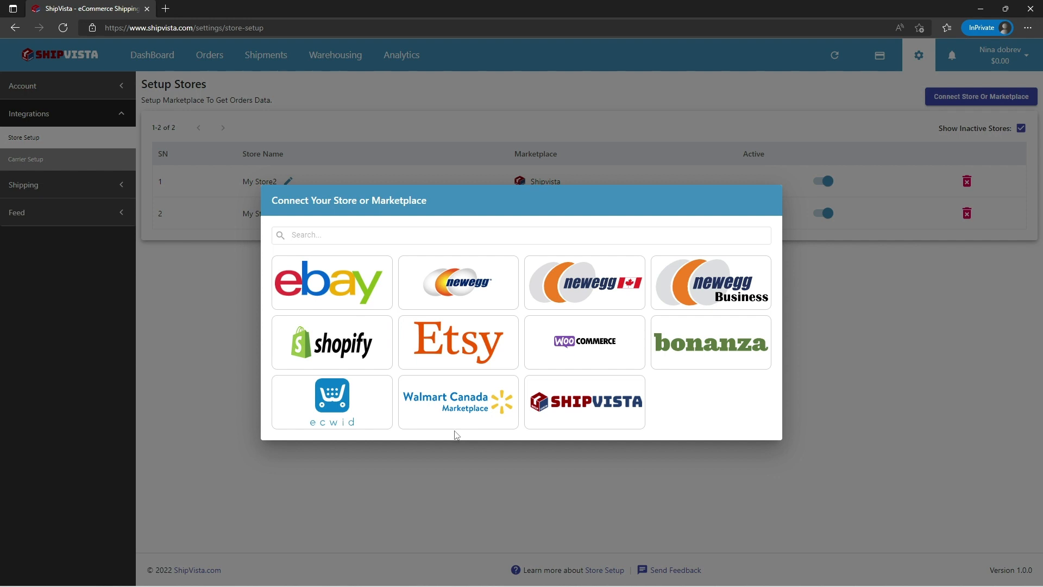